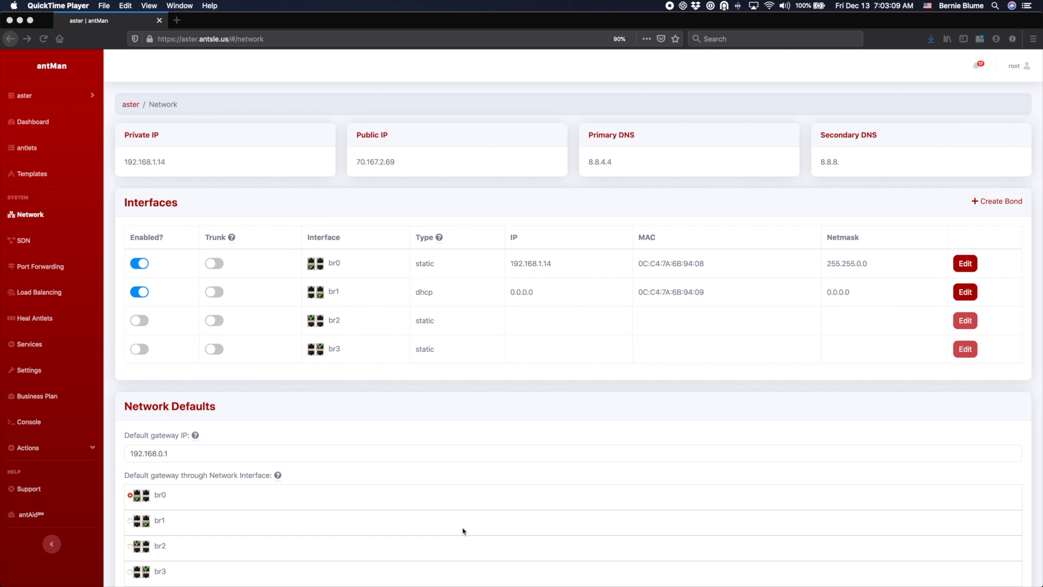
mouse_move(458, 527)
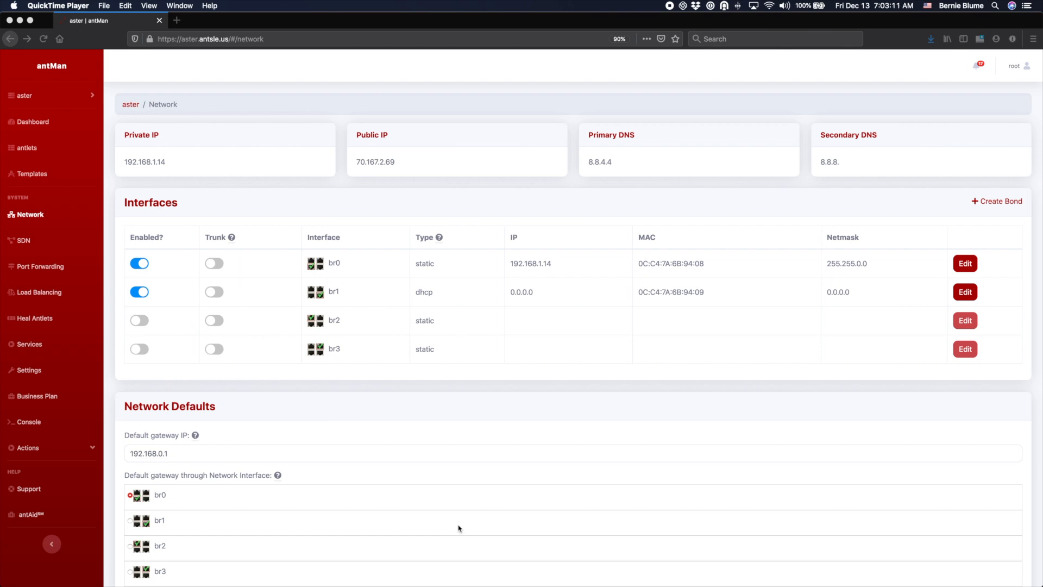
mouse_move(196, 56)
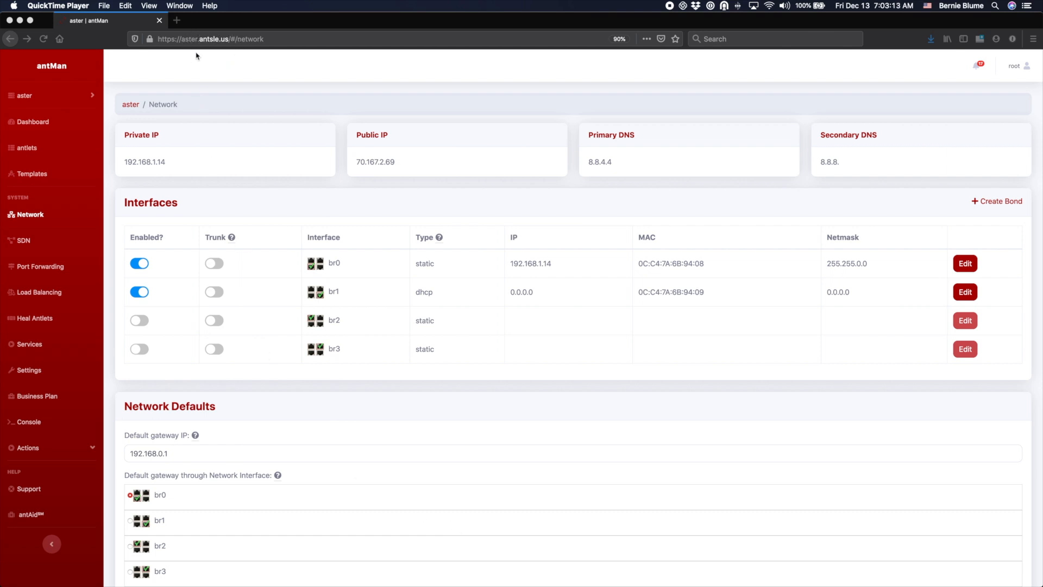
mouse_move(54, 207)
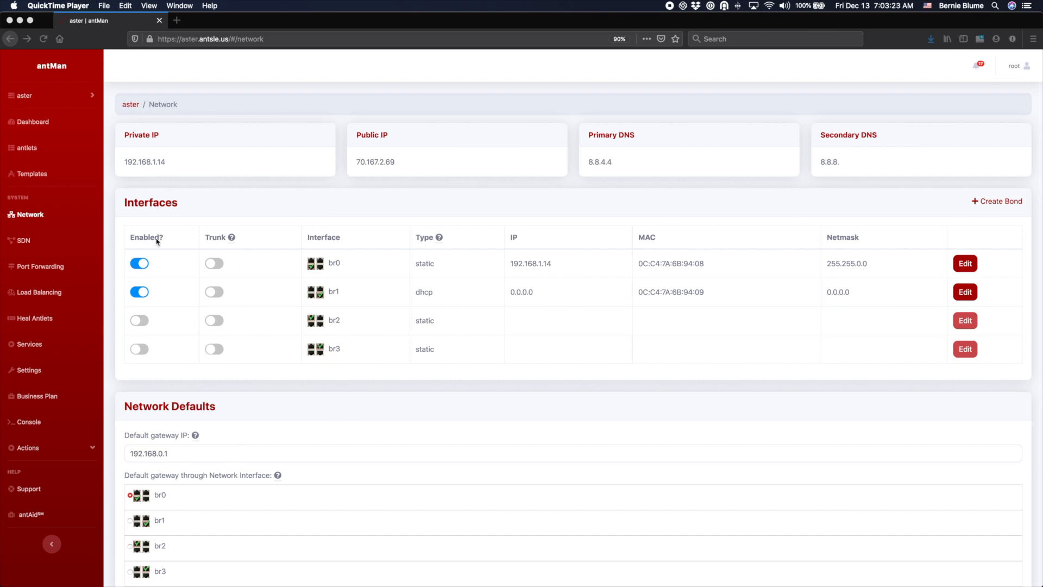
mouse_move(335, 260)
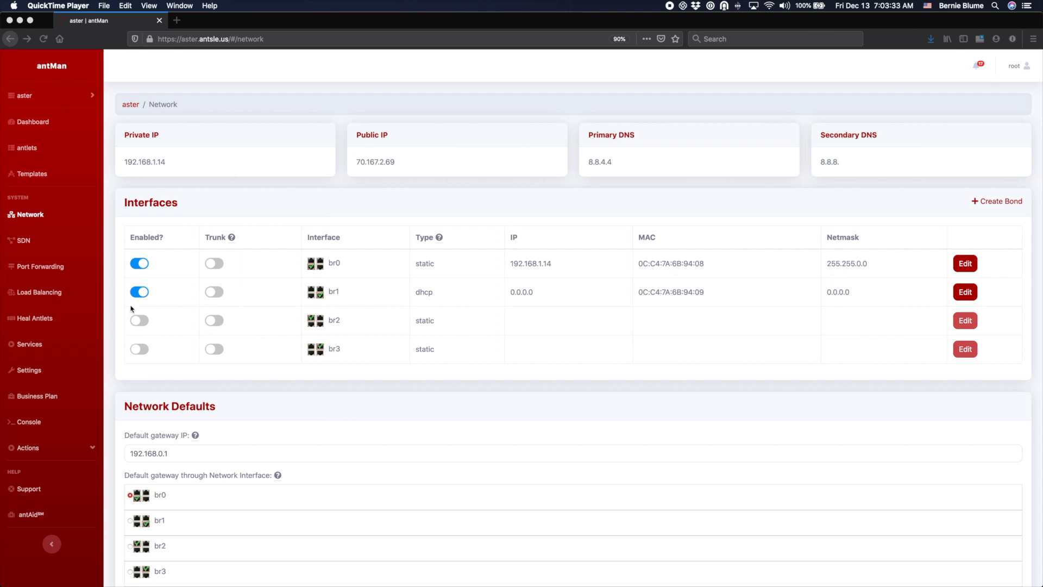
mouse_move(753, 294)
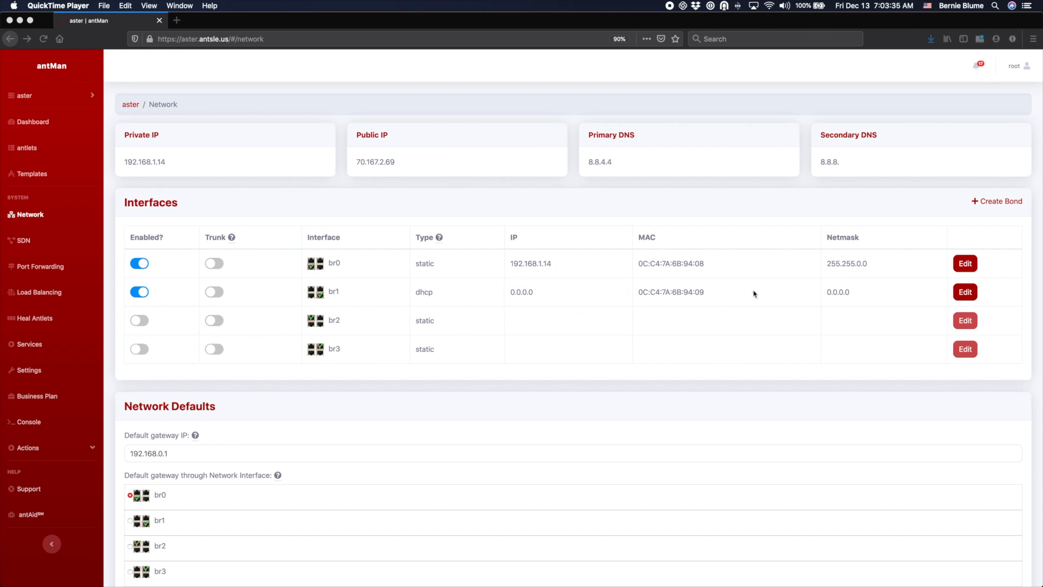
mouse_move(879, 257)
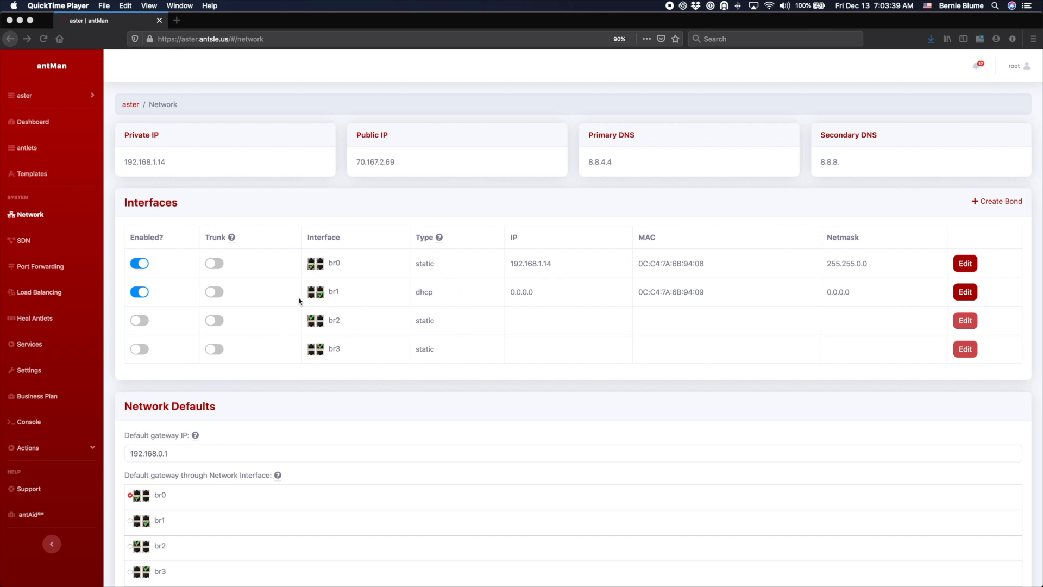
mouse_move(219, 240)
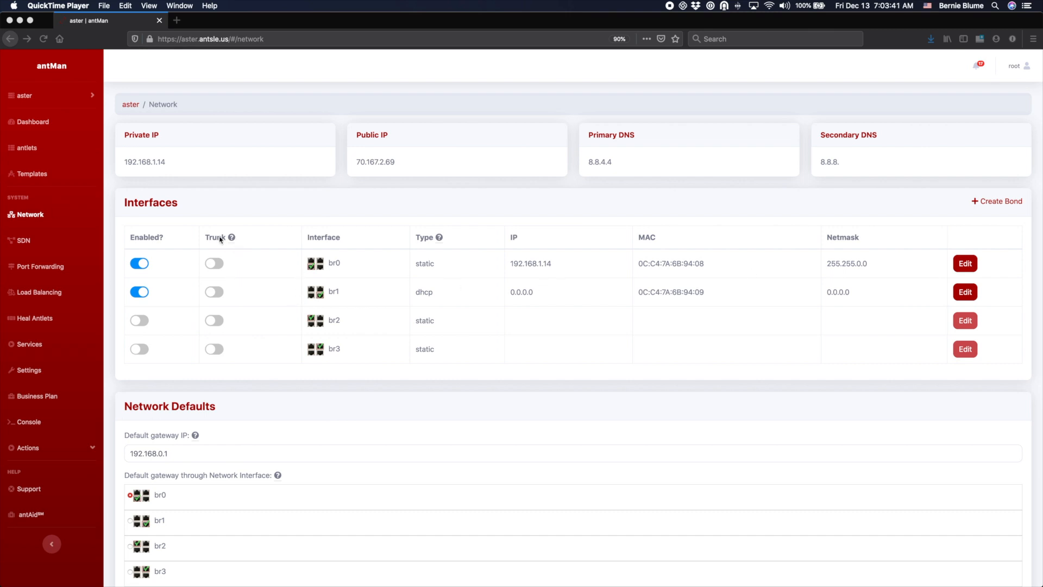
mouse_move(253, 291)
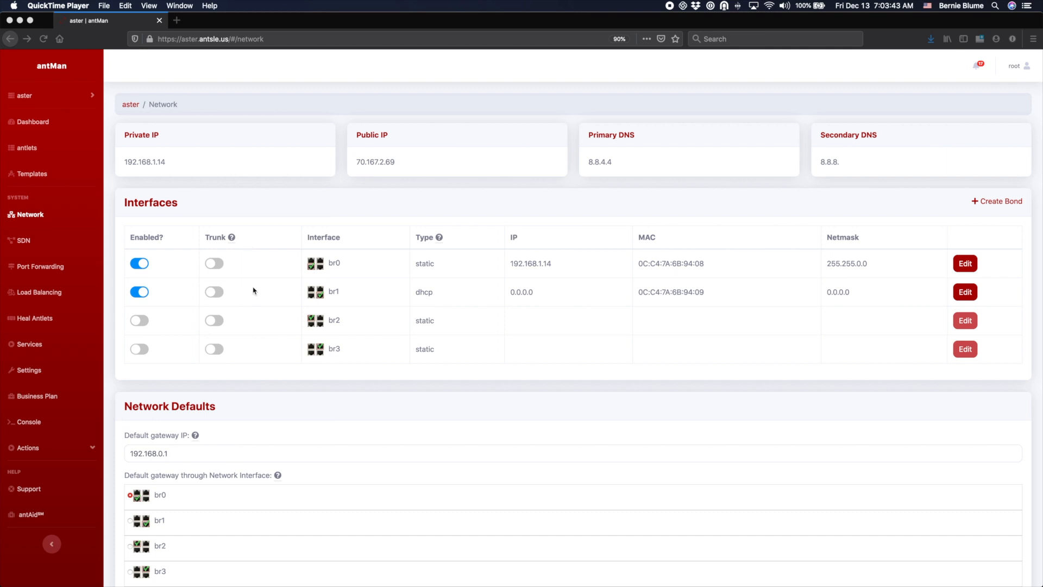
mouse_move(219, 294)
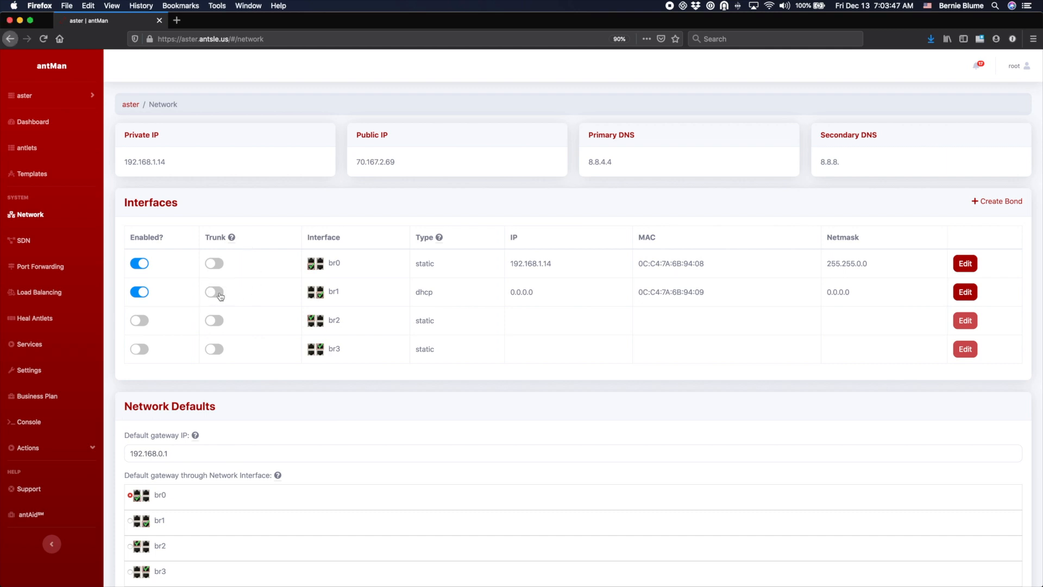
- Toggle br1 trunk mode, then open the SDN Virtual Networking page listing first-network
click(213, 291)
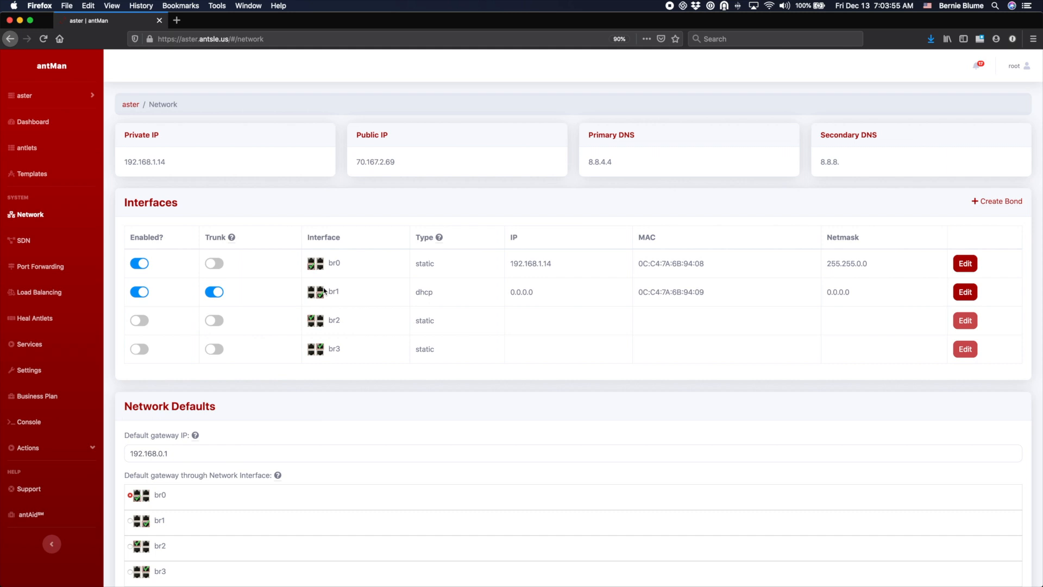
mouse_move(322, 290)
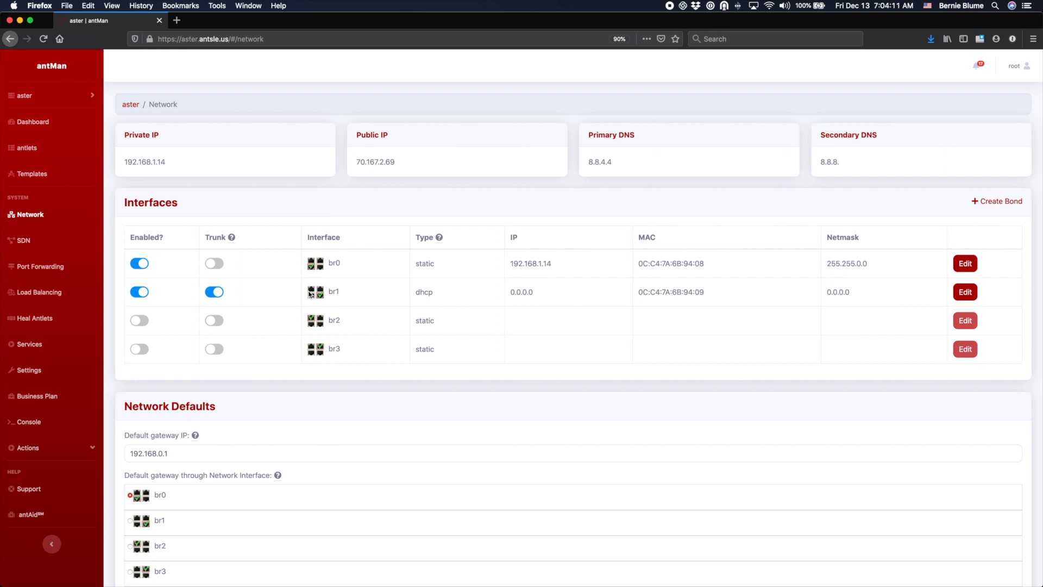
mouse_move(325, 301)
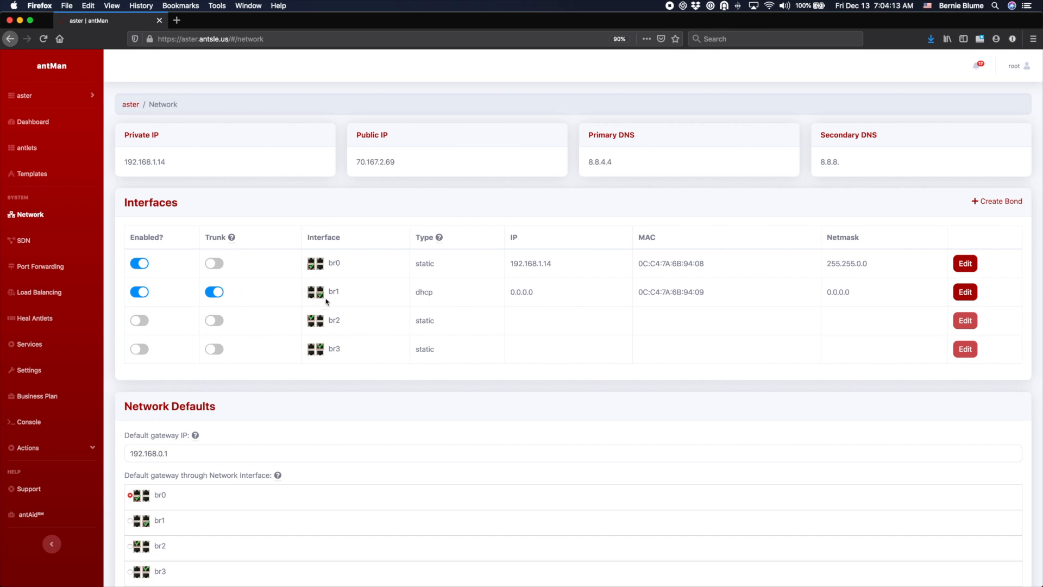
mouse_move(325, 298)
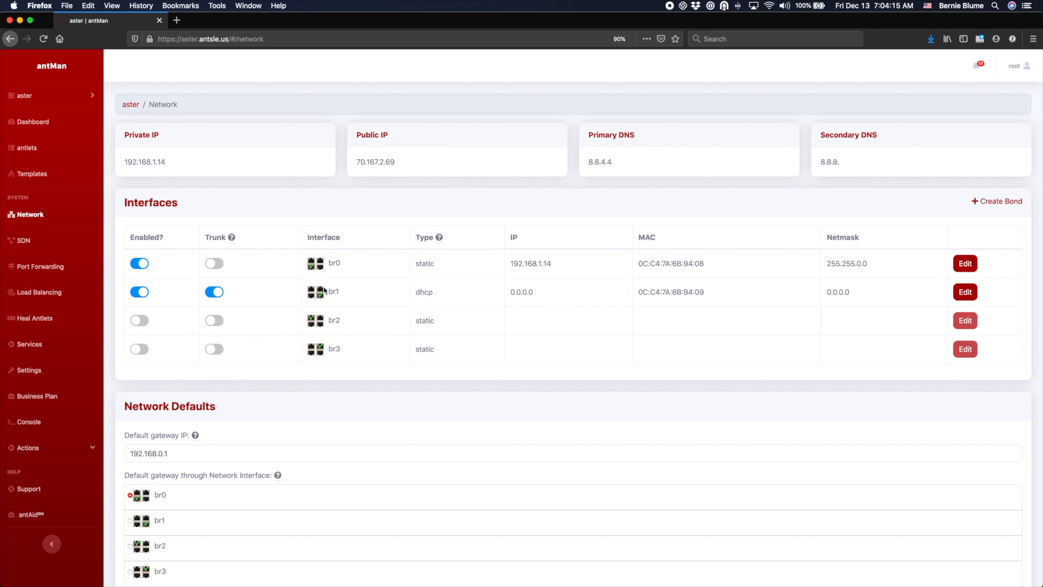
mouse_move(202, 283)
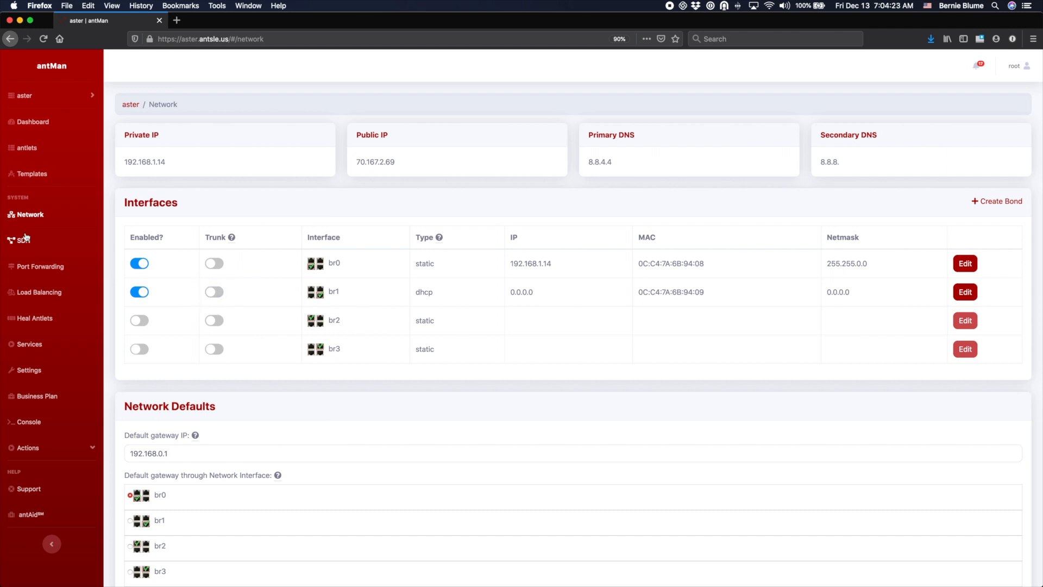
mouse_move(22, 240)
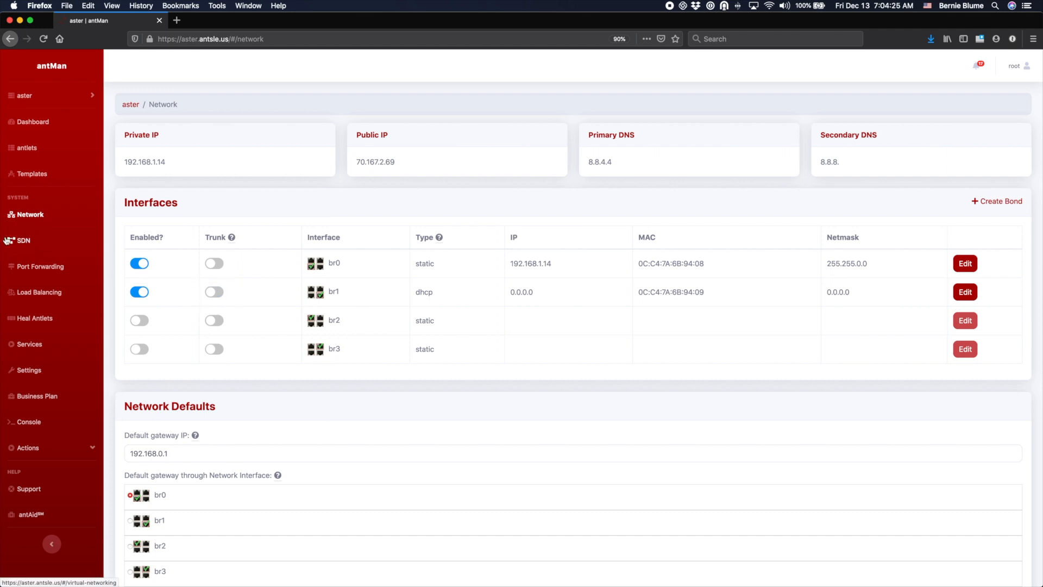
mouse_move(7, 244)
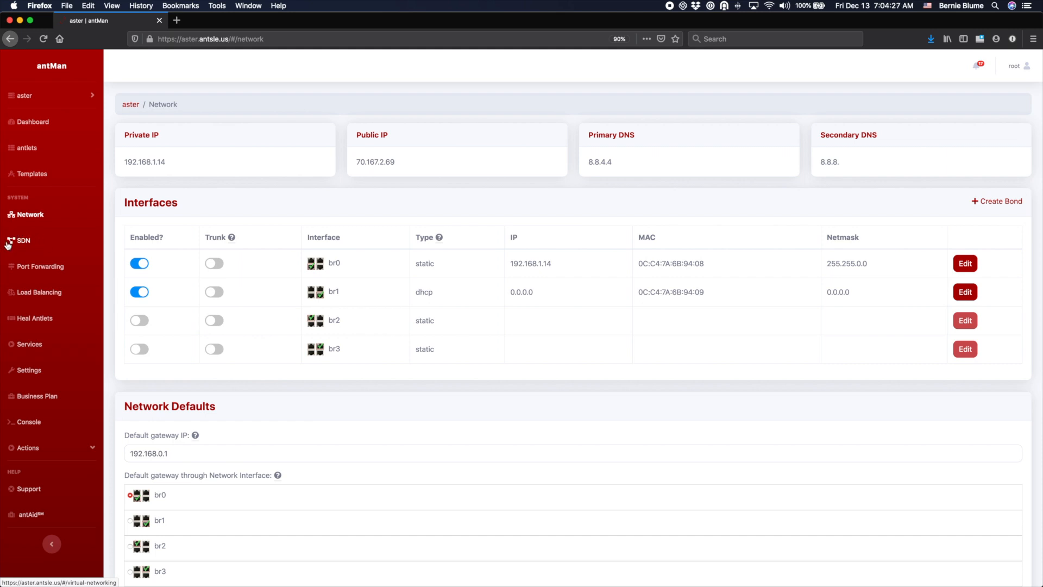
mouse_move(38, 238)
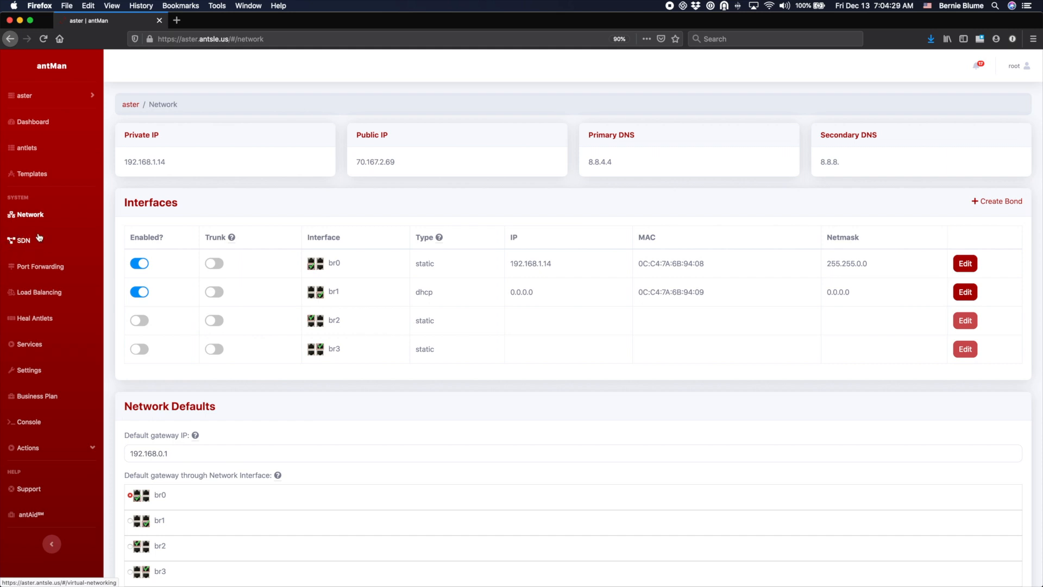
mouse_move(30, 240)
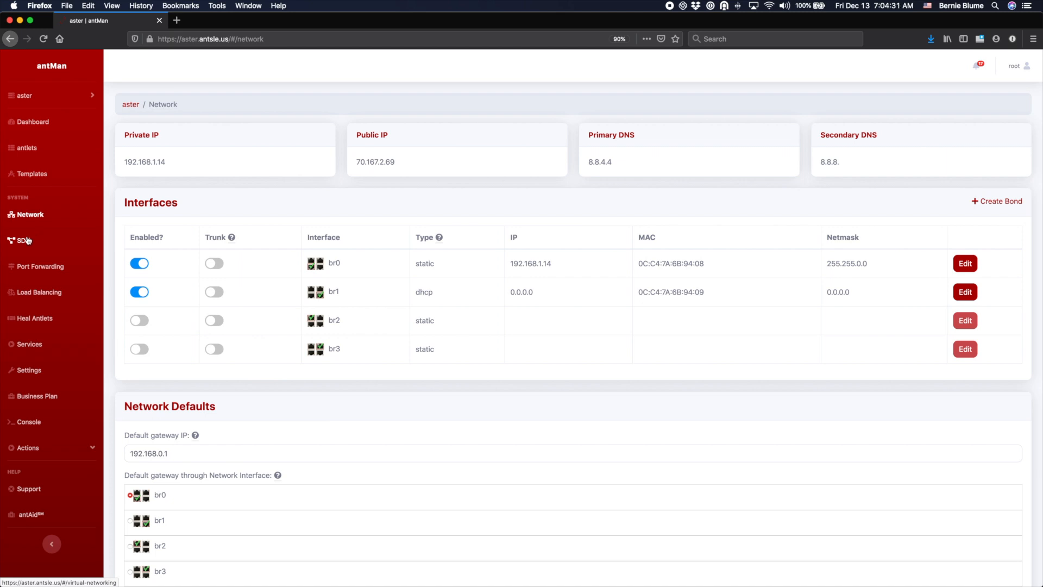
click(24, 240)
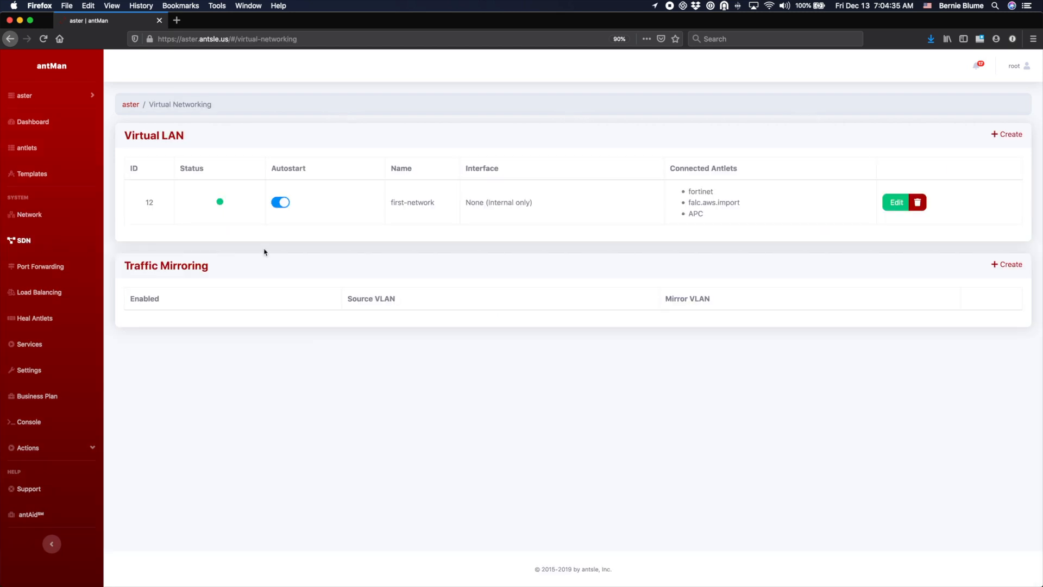
mouse_move(196, 140)
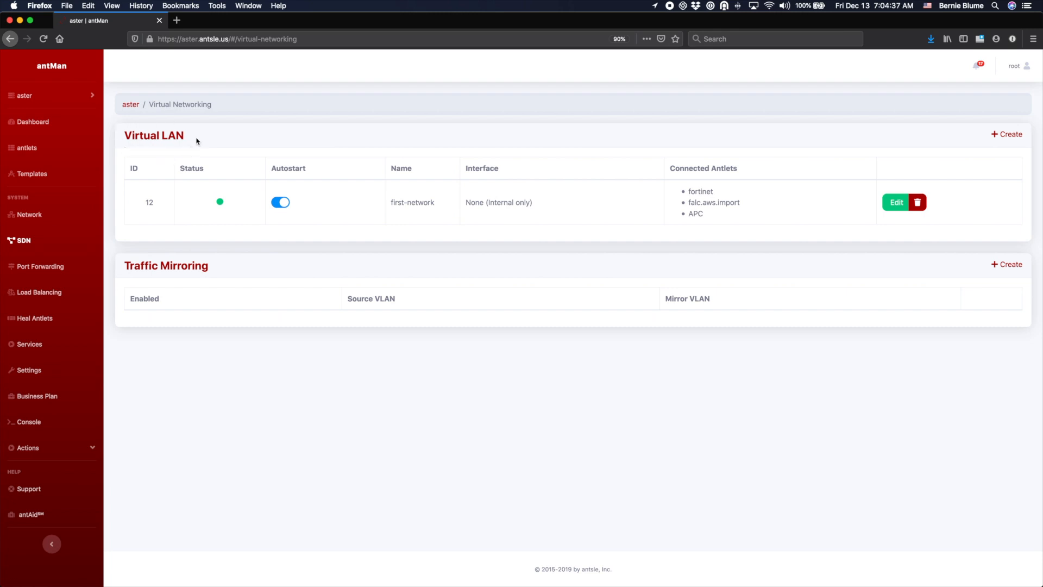
mouse_move(160, 154)
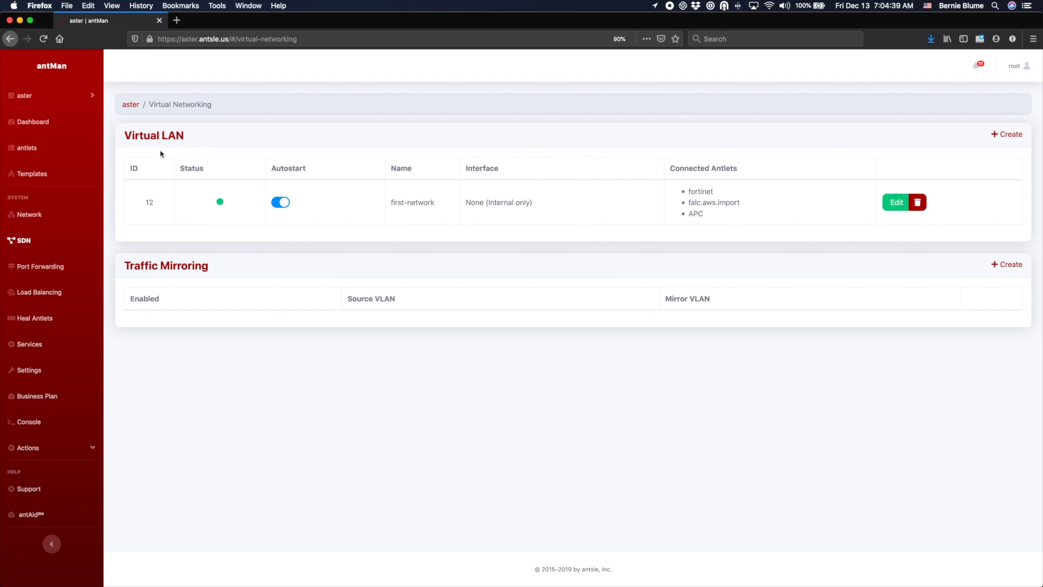
mouse_move(358, 180)
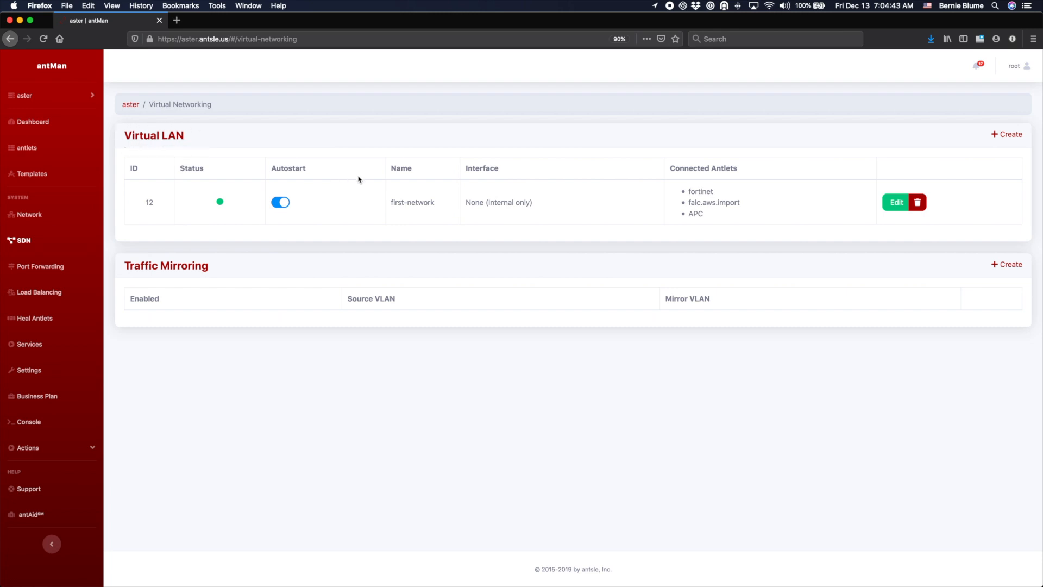
- Create virtual LAN 'mynew' with VLAN tag 17 and proceed to antlet selection
click(1006, 134)
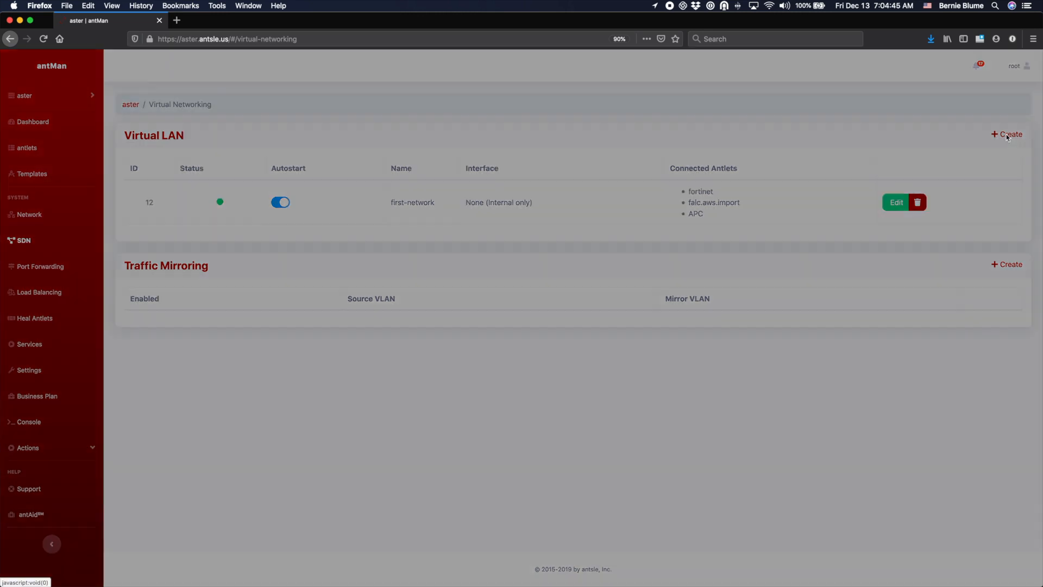
click(1007, 134)
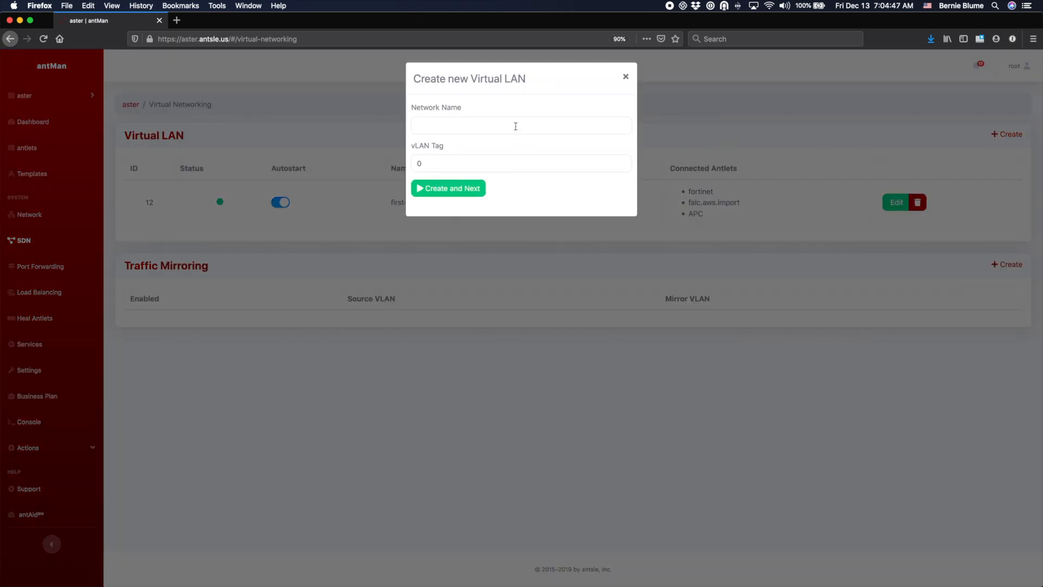
click(521, 125)
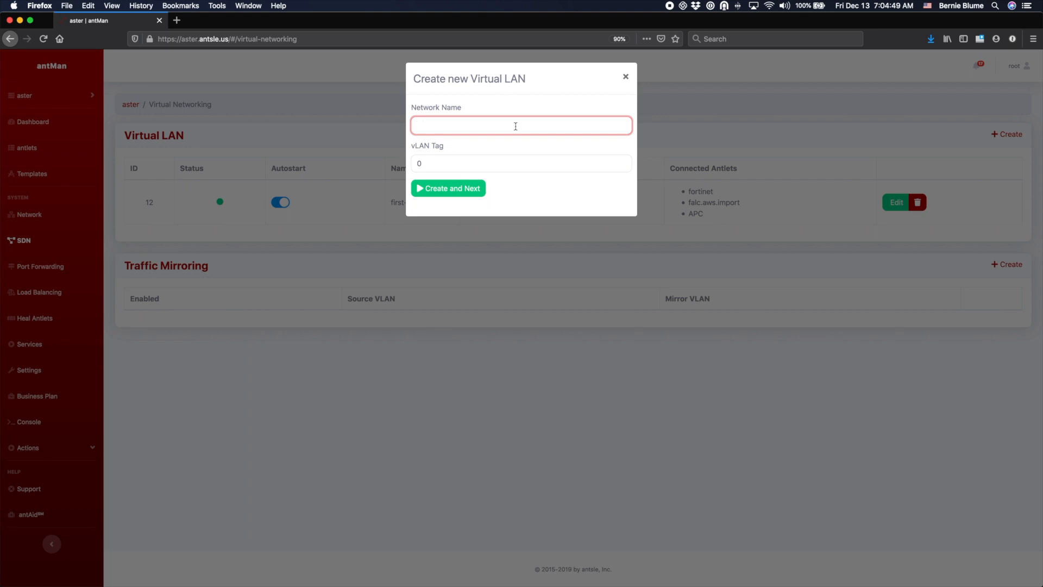
text(mynew)
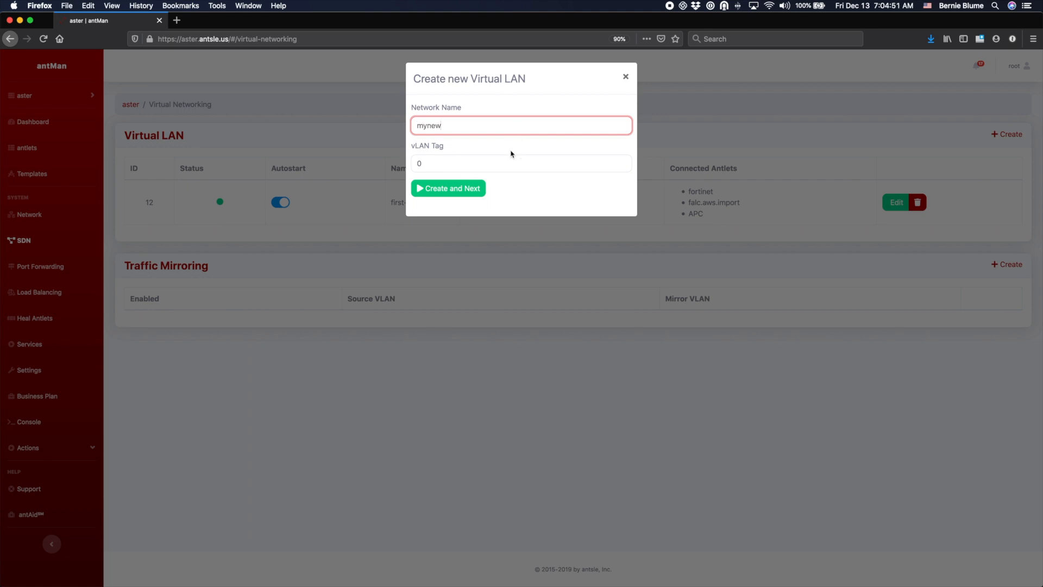
click(521, 163)
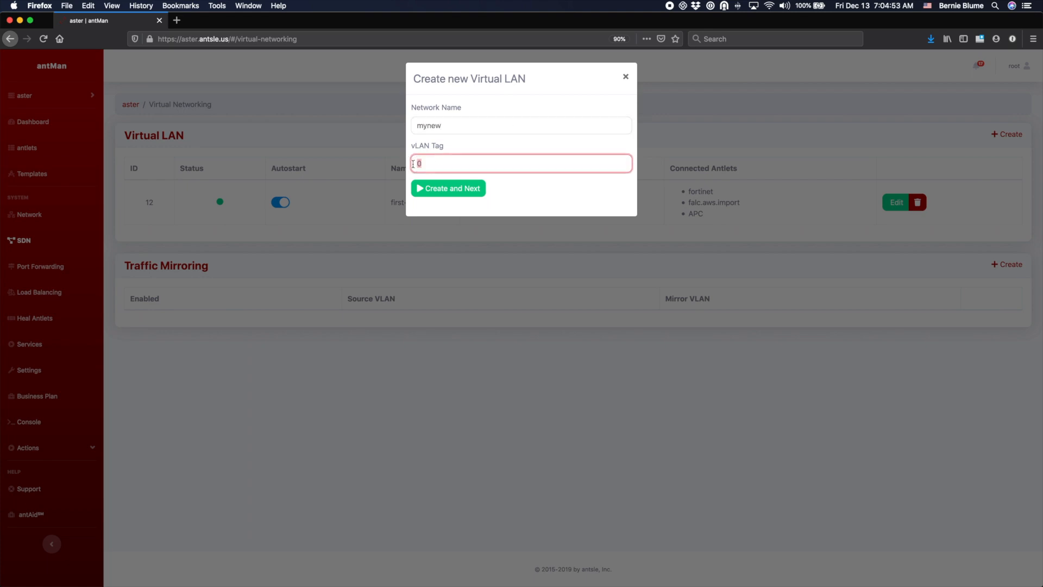
text(17)
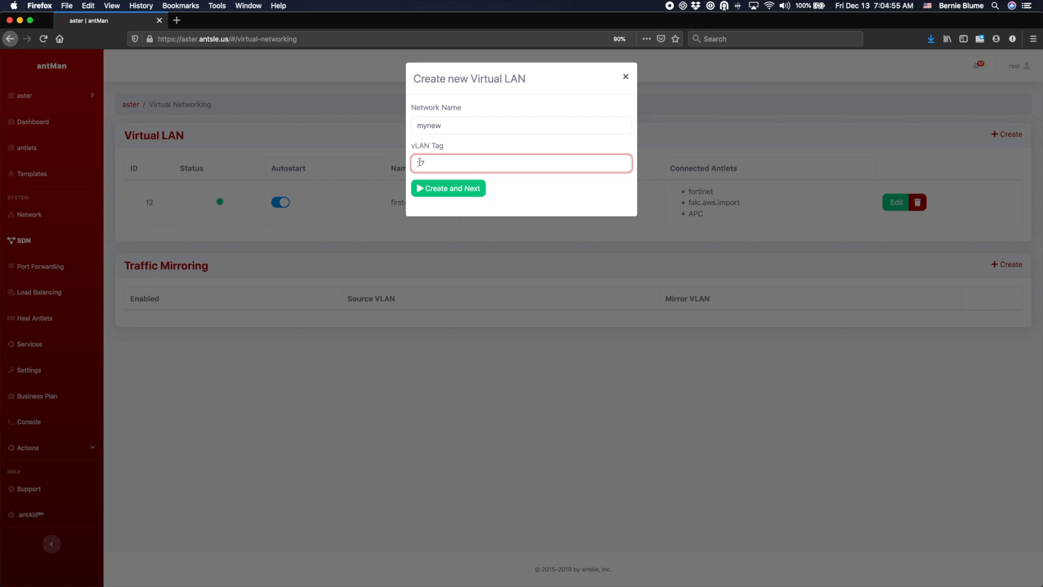
click(448, 189)
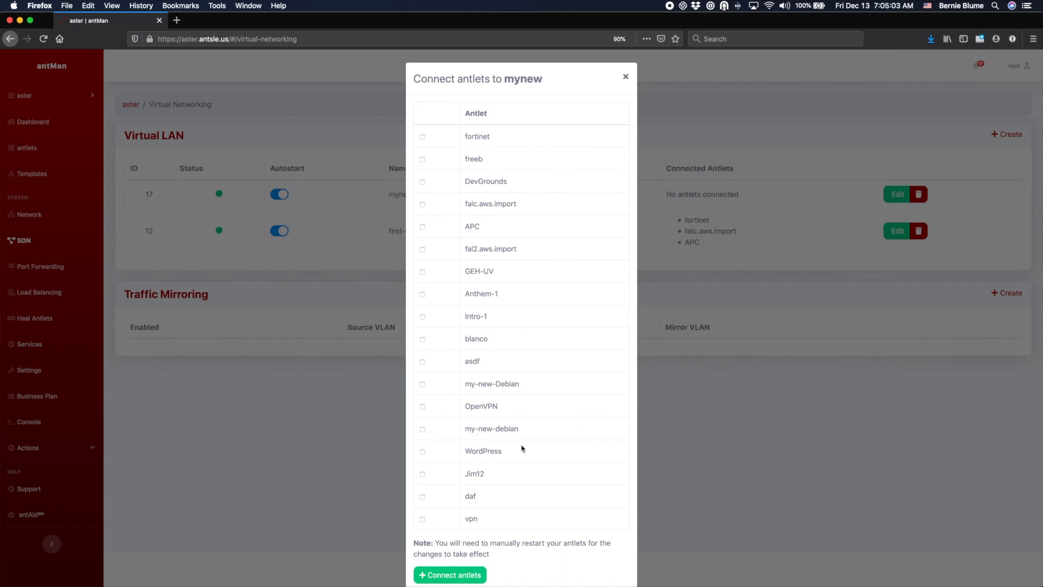
- Connect Jim12, my-new-debian and Intro-1 to mynew, then close the dialog
click(422, 473)
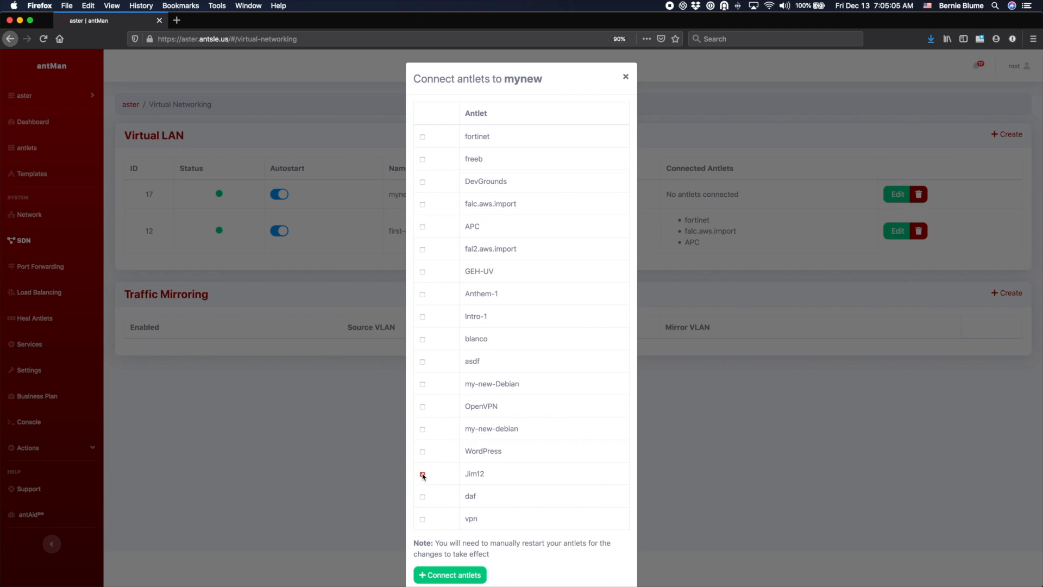
click(421, 429)
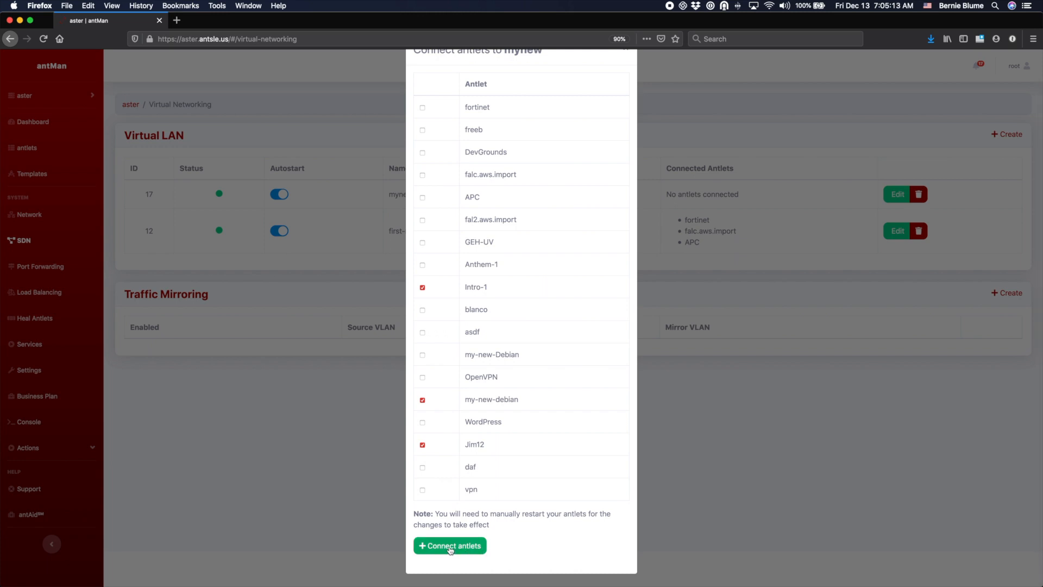
click(450, 545)
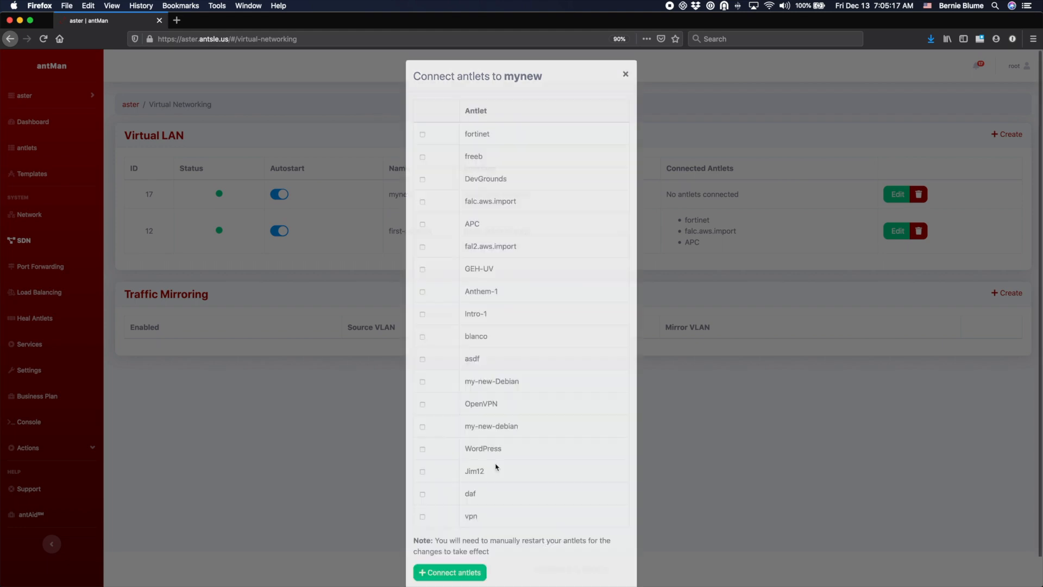
click(624, 73)
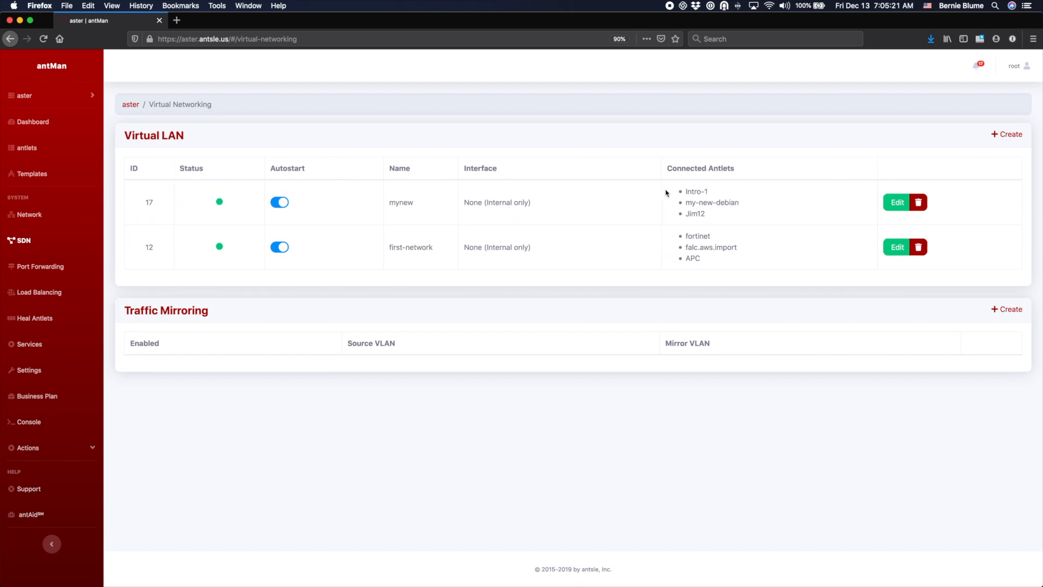
mouse_move(691, 217)
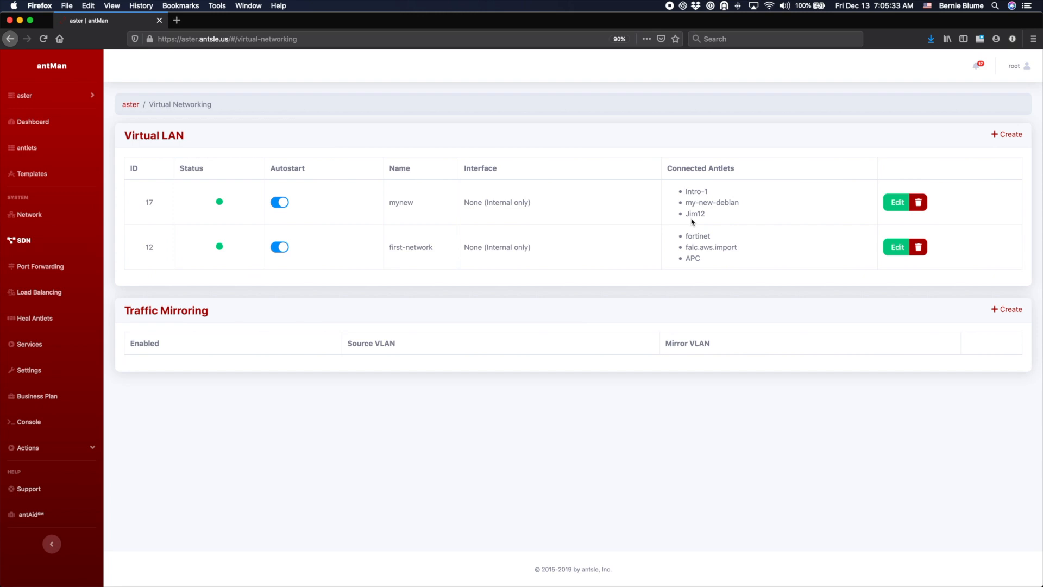
mouse_move(151, 200)
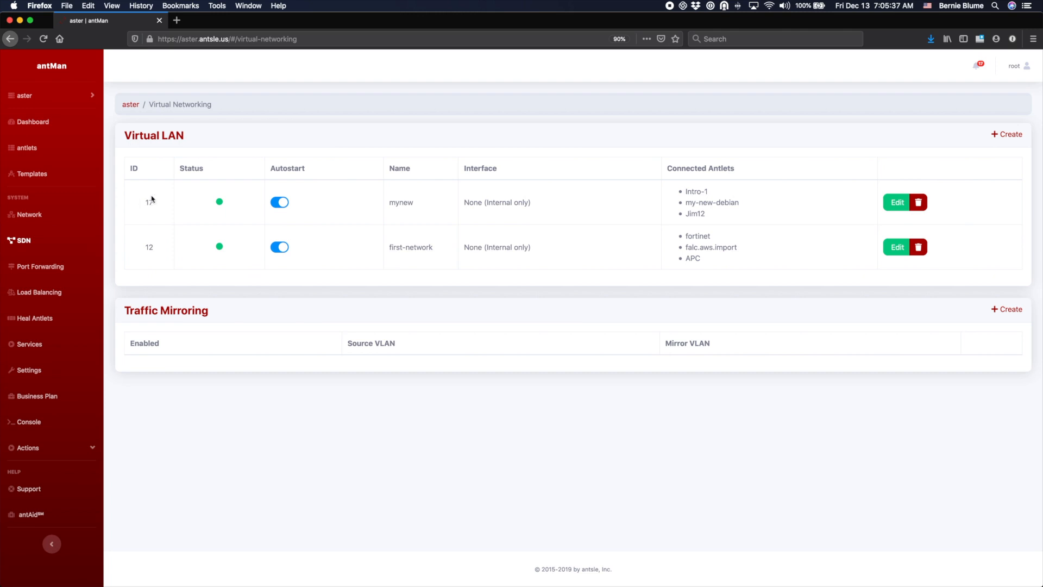
mouse_move(146, 279)
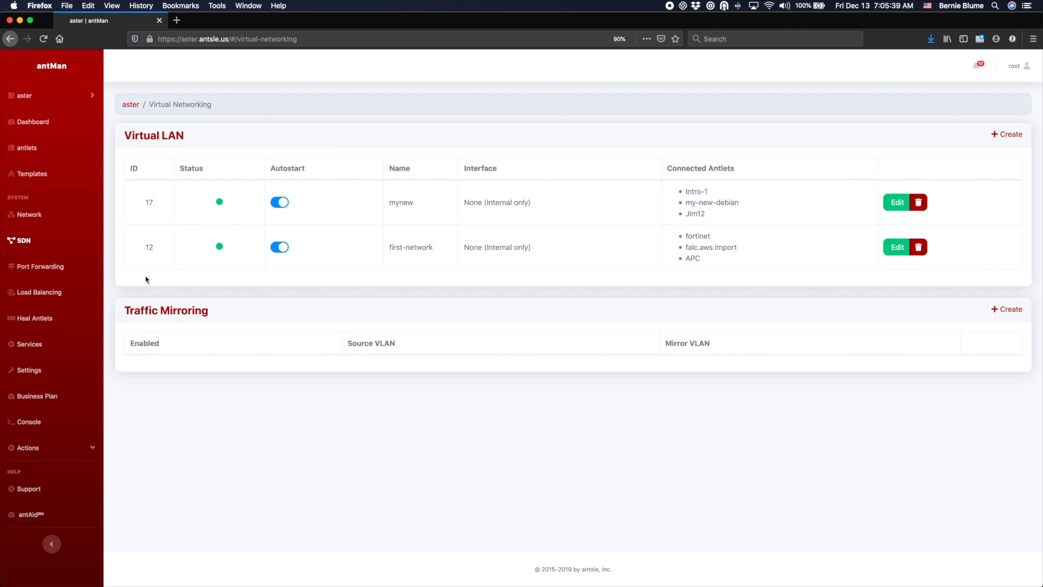
mouse_move(176, 322)
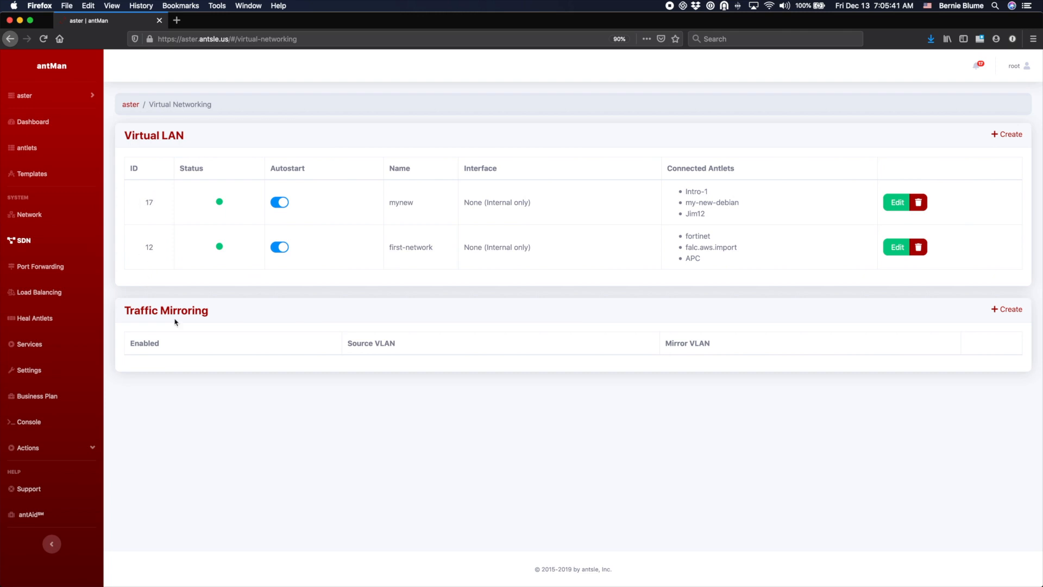
mouse_move(178, 311)
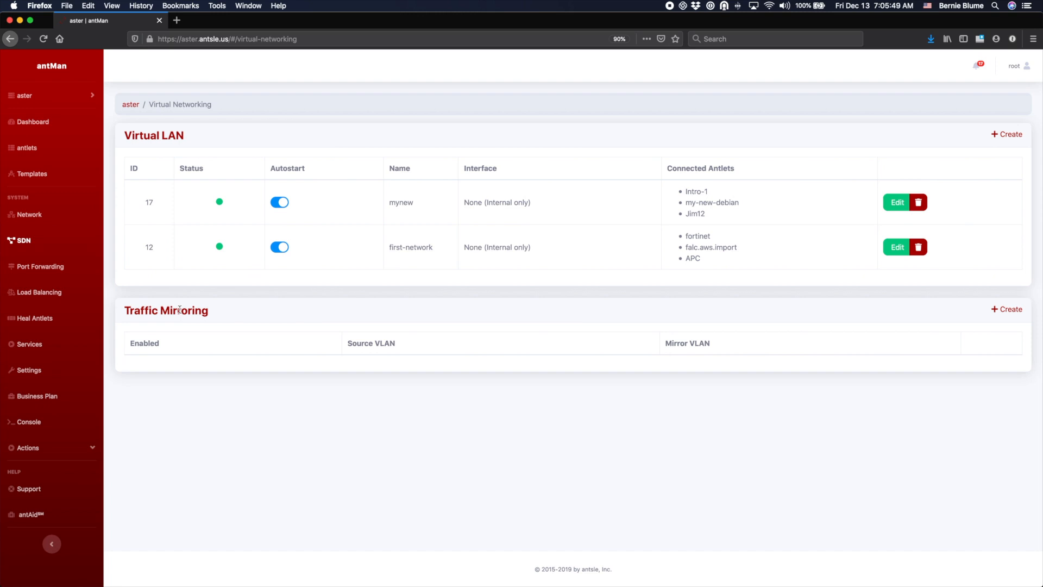
mouse_move(264, 317)
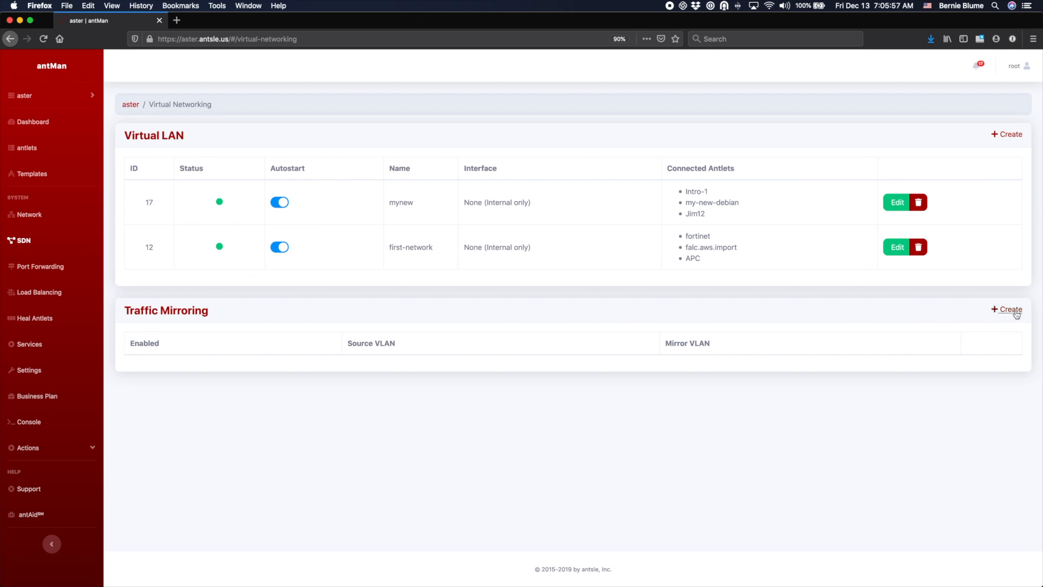
- Save an enabled traffic mirroring rule using first-network as the source VLAN
click(1006, 309)
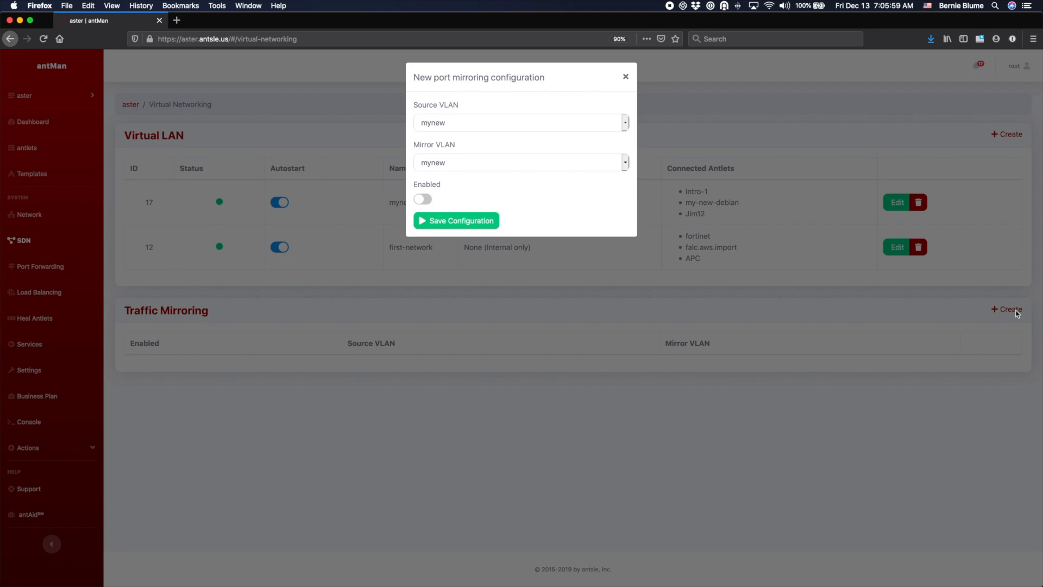
mouse_move(464, 125)
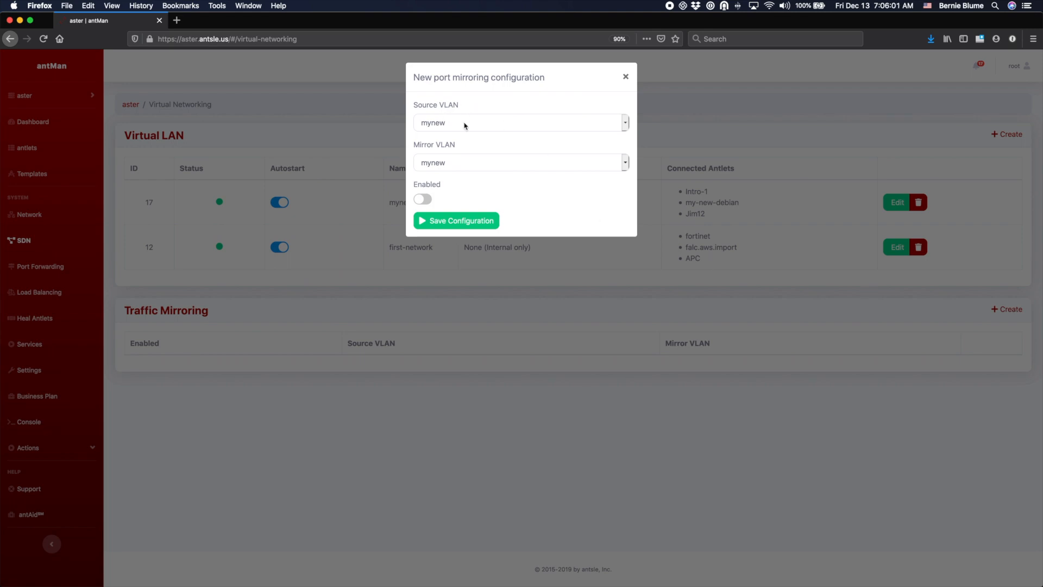
click(519, 122)
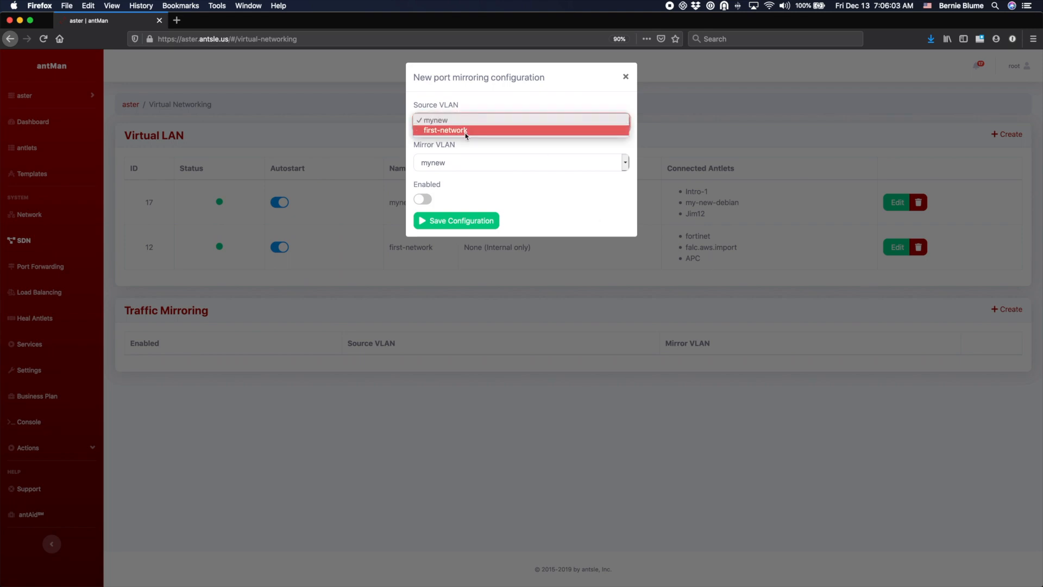
click(445, 130)
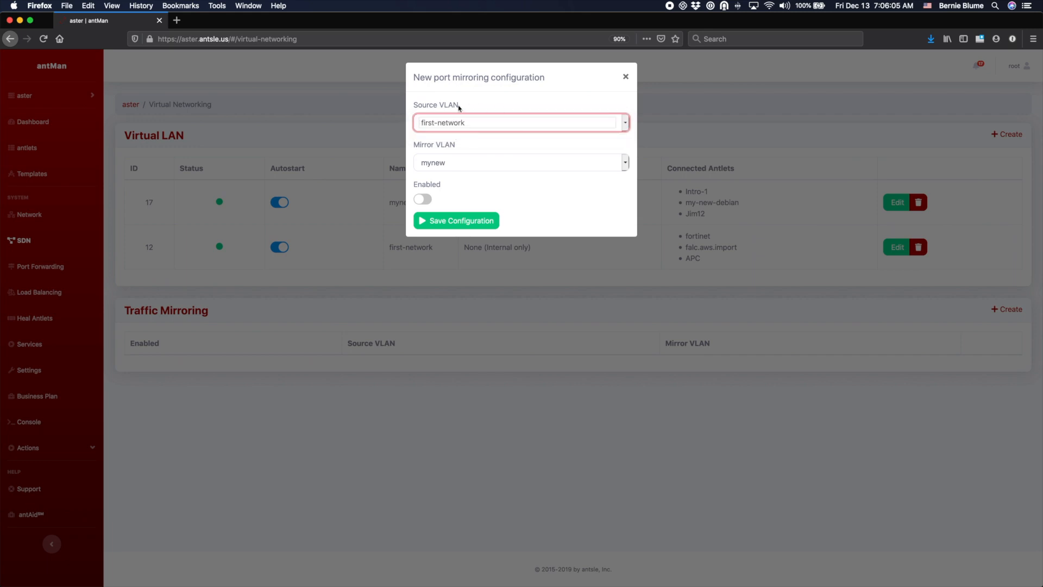
mouse_move(429, 143)
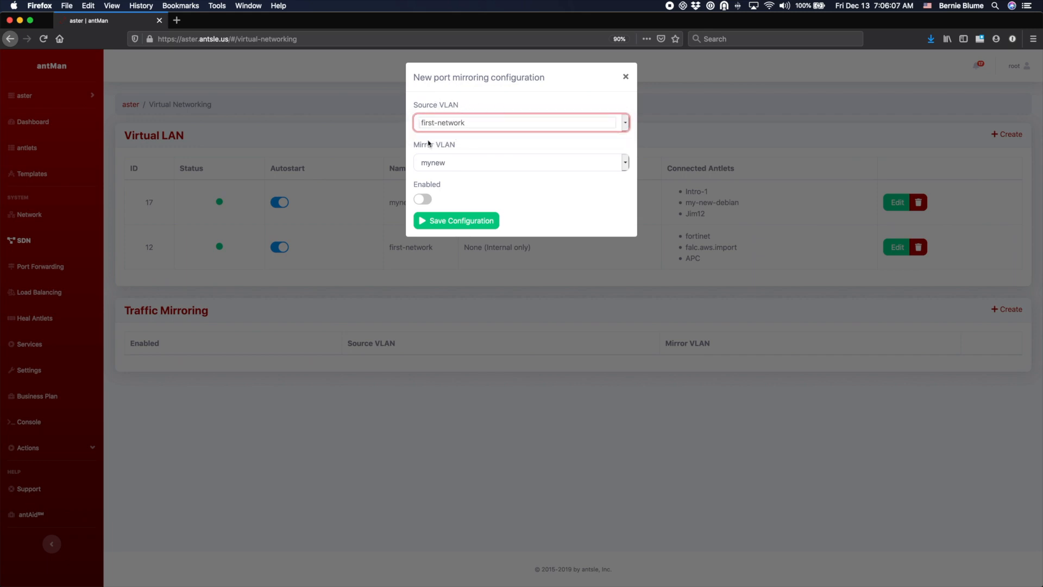
mouse_move(419, 173)
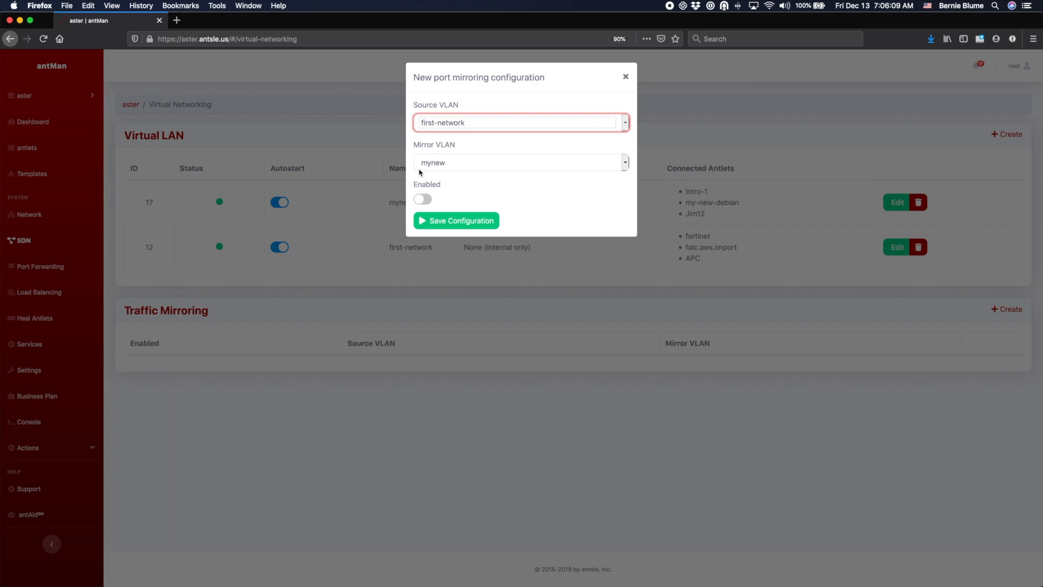
mouse_move(422, 167)
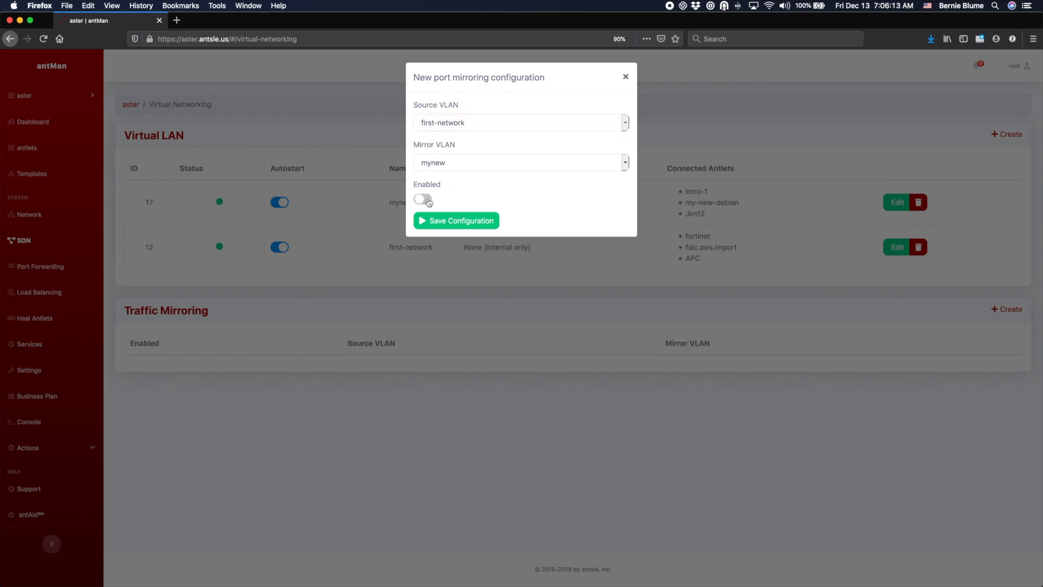
click(423, 199)
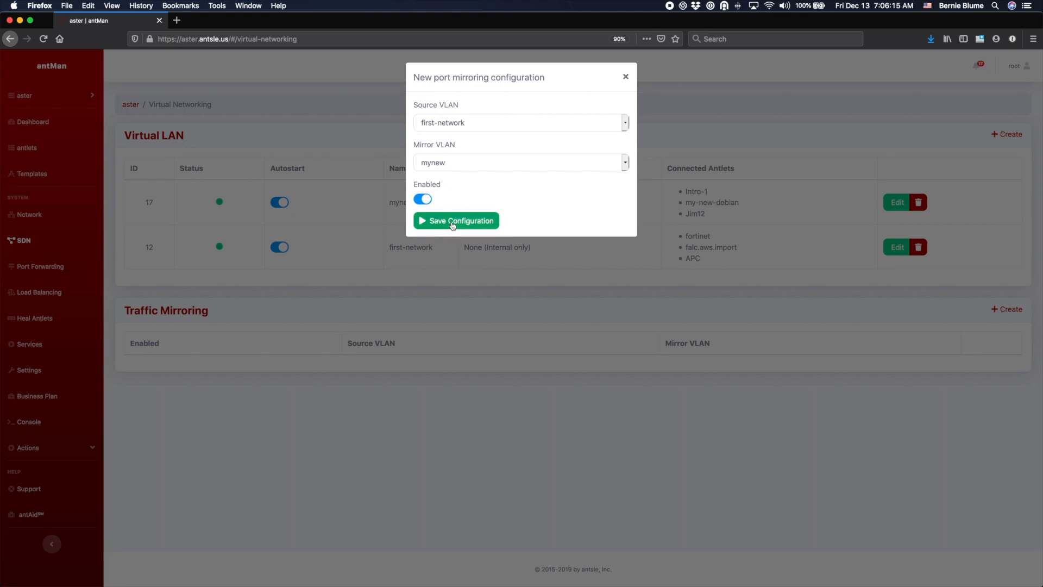
click(456, 220)
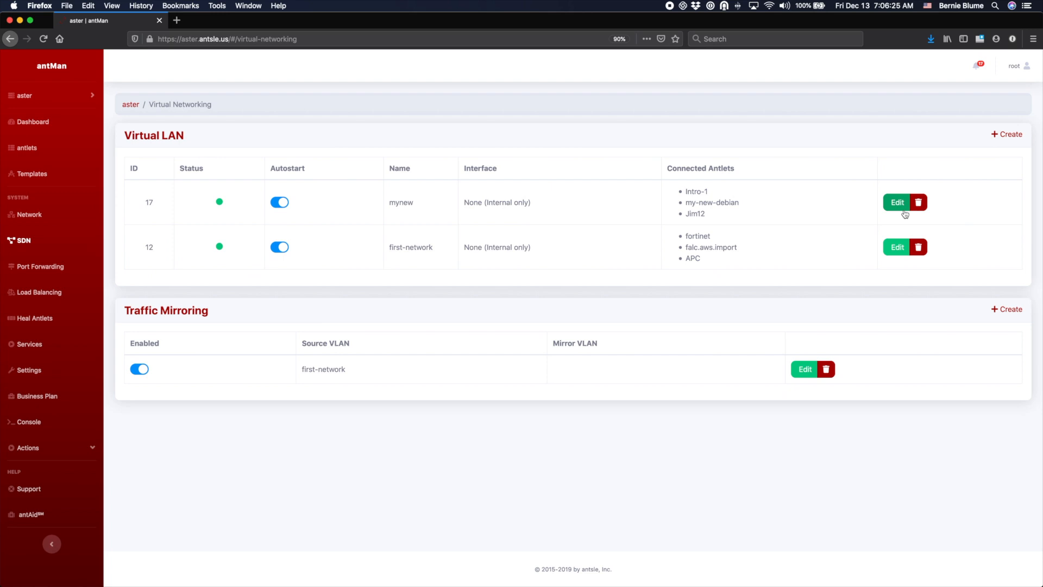
mouse_move(140, 208)
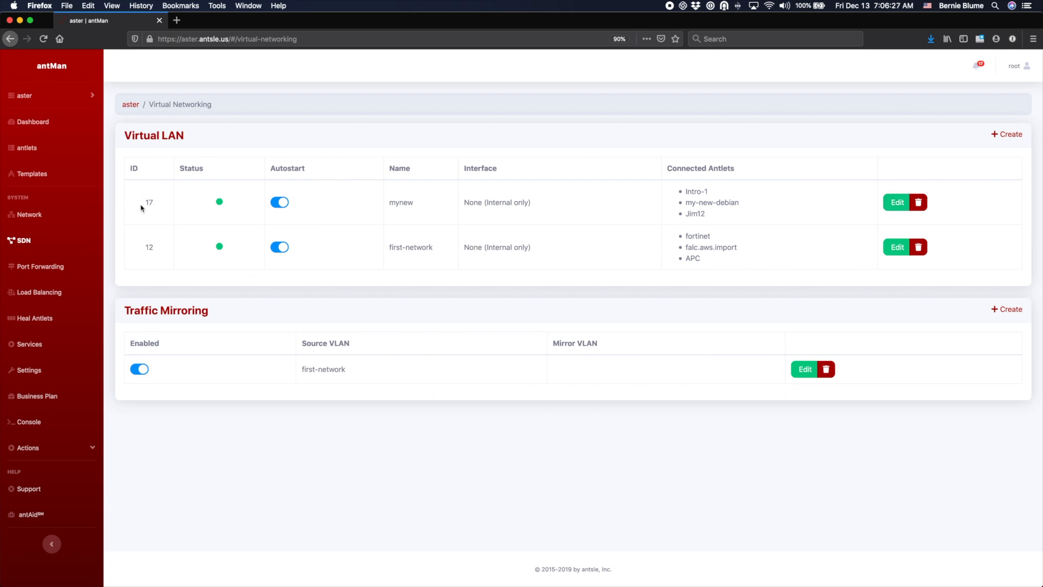
mouse_move(131, 255)
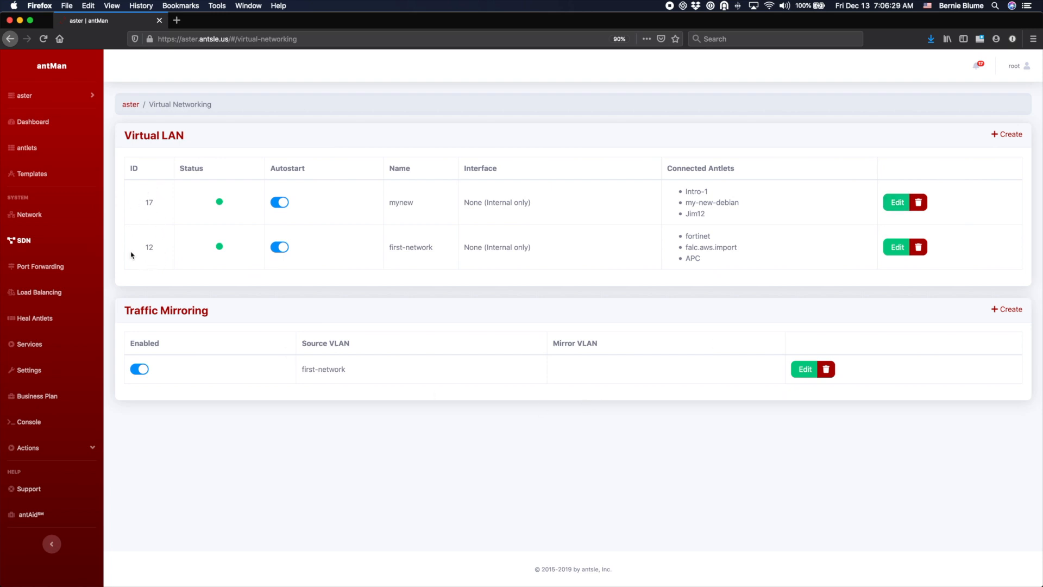
mouse_move(34, 232)
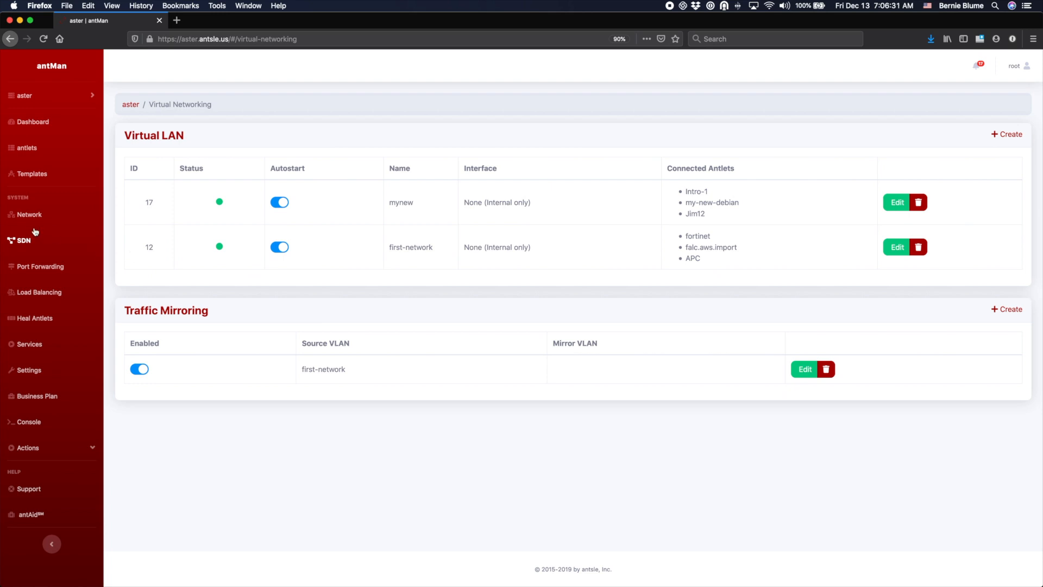
click(28, 214)
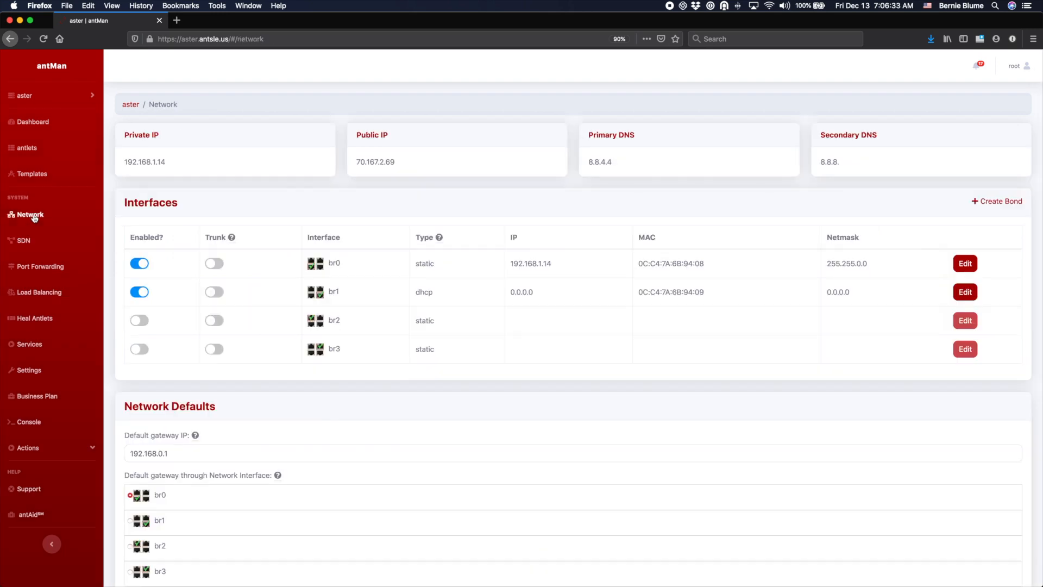
mouse_move(228, 296)
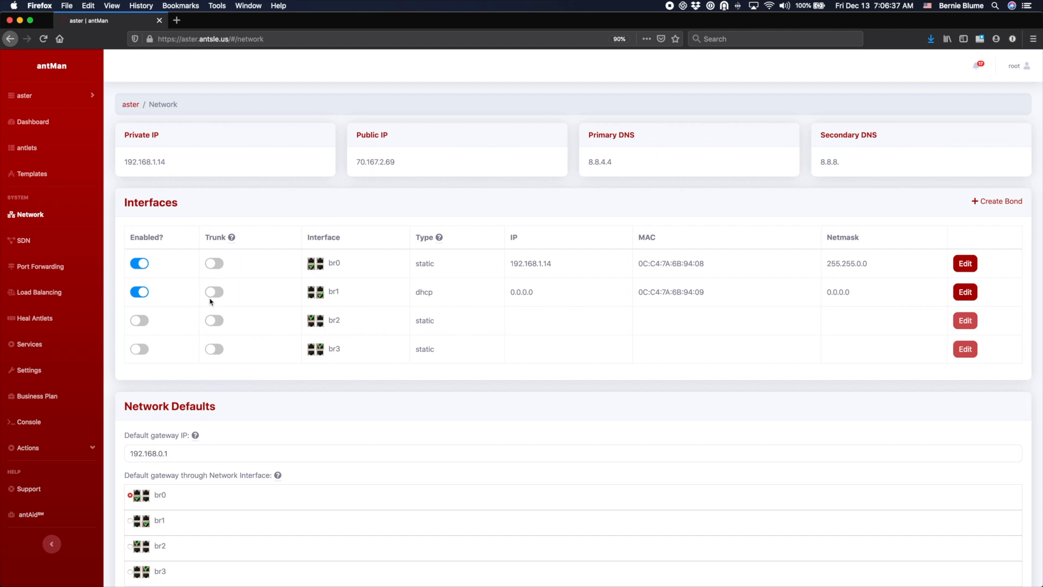
mouse_move(334, 305)
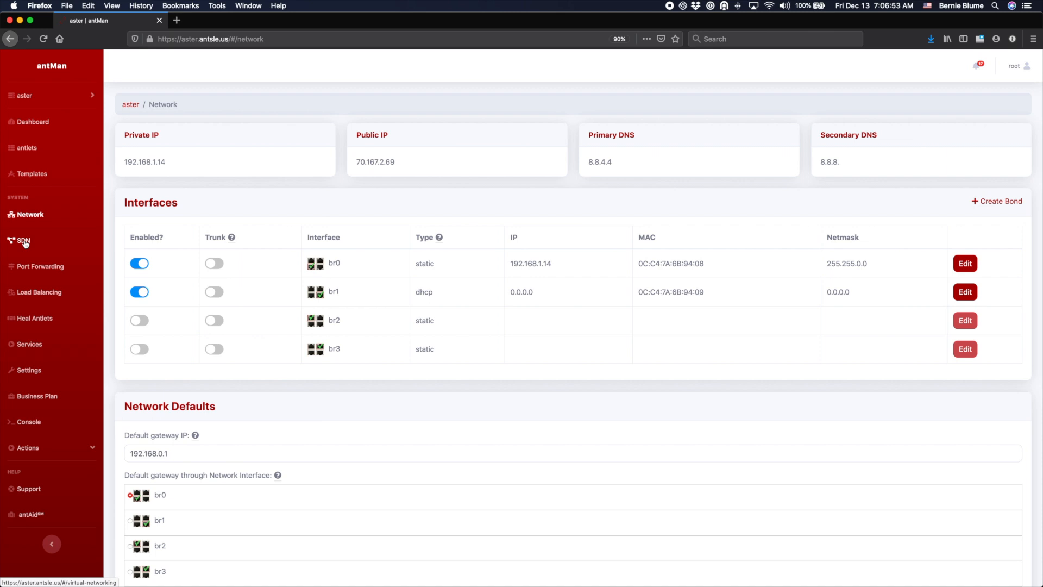
click(23, 241)
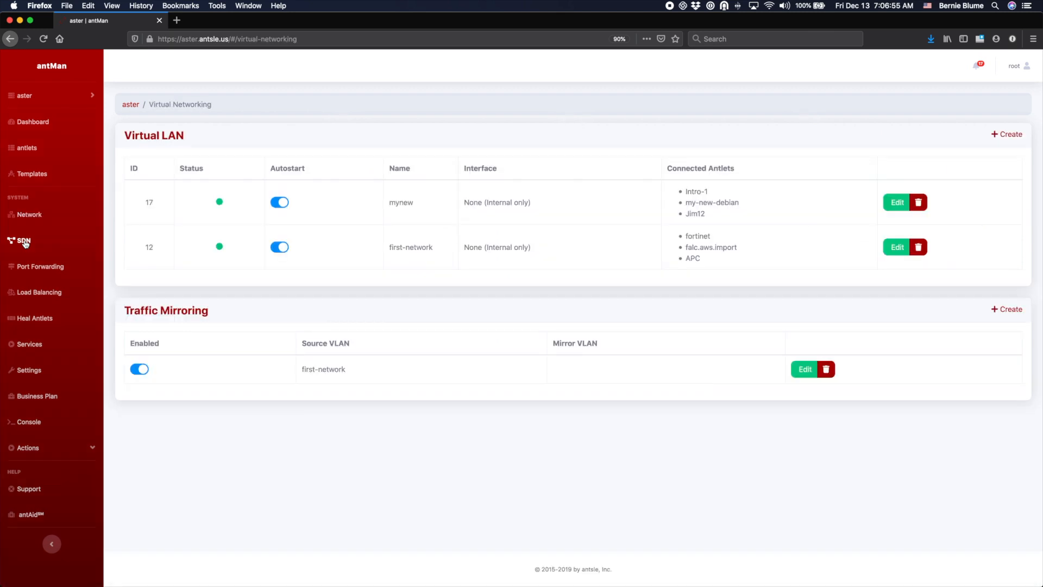